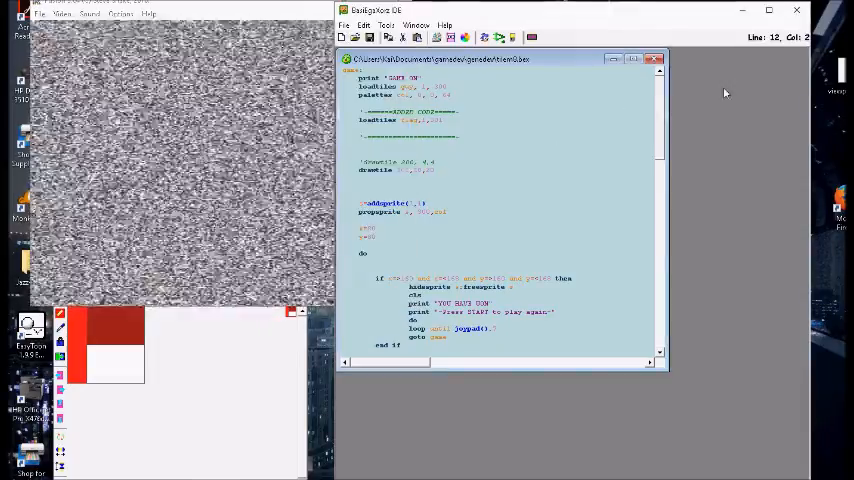
- Show Kega Fusion's File History list of recently loaded ROMs
scroll("down", 3)
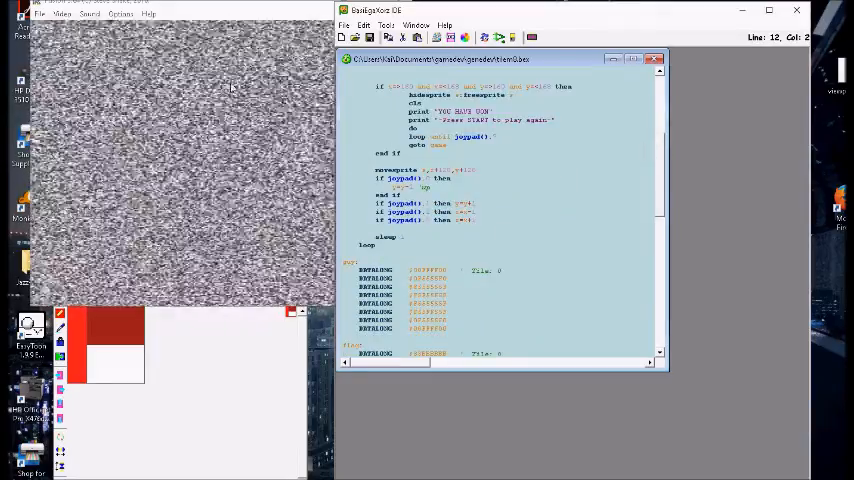
left_click(40, 14)
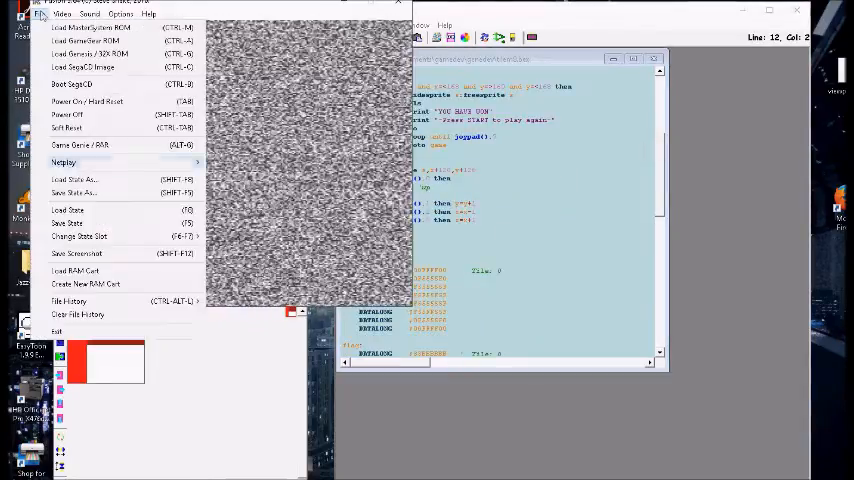
left_click(68, 300)
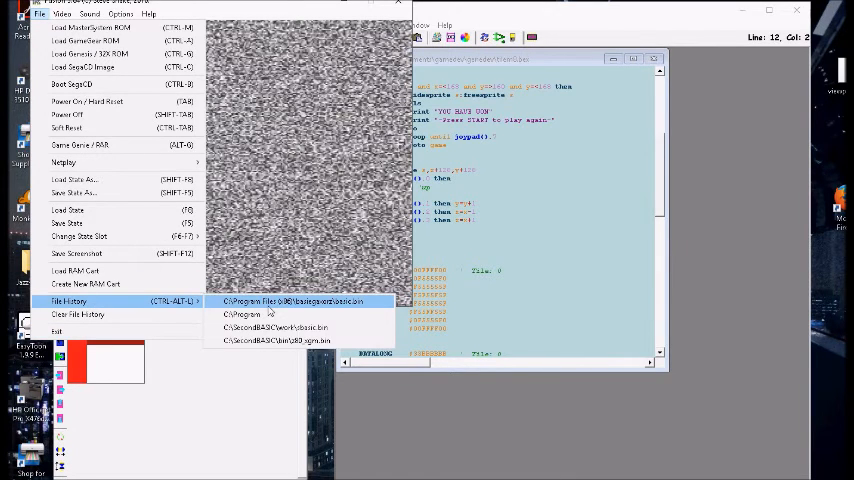
left_click(292, 300)
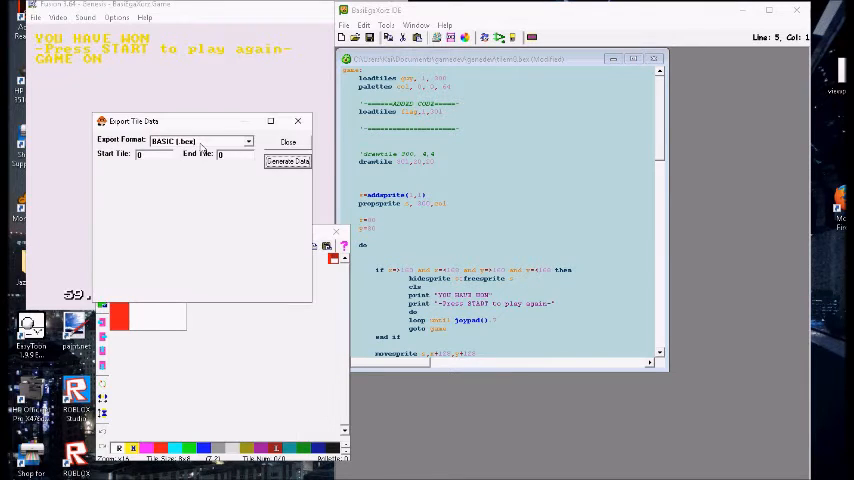
- Generate the tile data as BASIC code from the Export Tile Data dialog
left_click(288, 160)
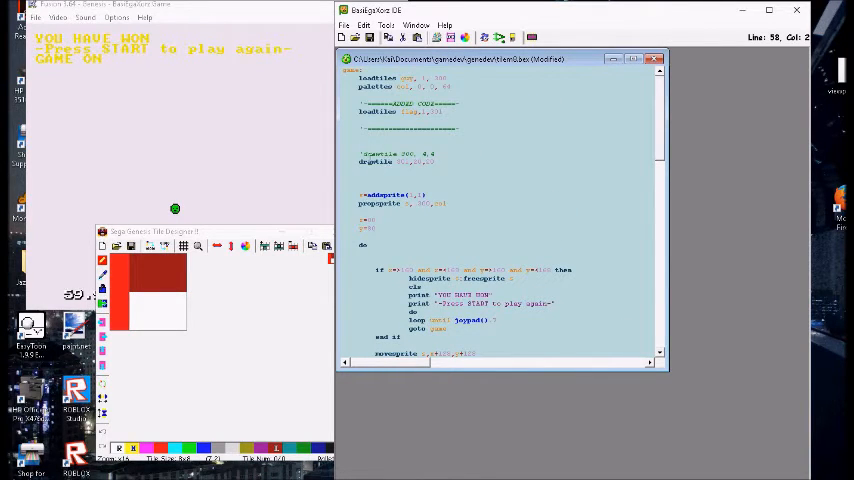
left_click(412, 160)
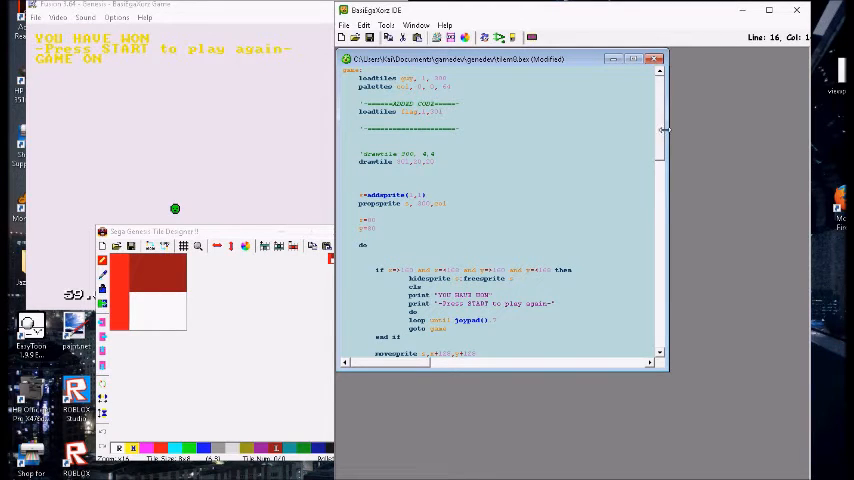
- Add the flag-collision block: cls, print YOU HAVE WON, loop until joypad START, and save
scroll("down", 3)
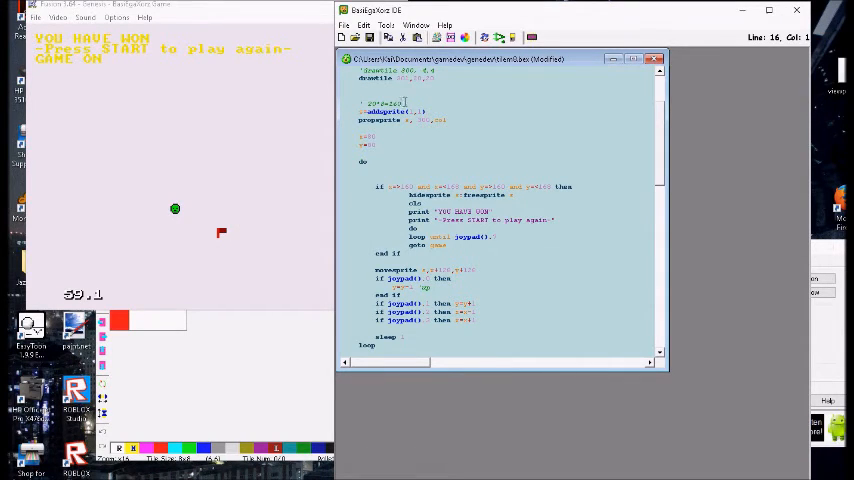
left_click(380, 104)
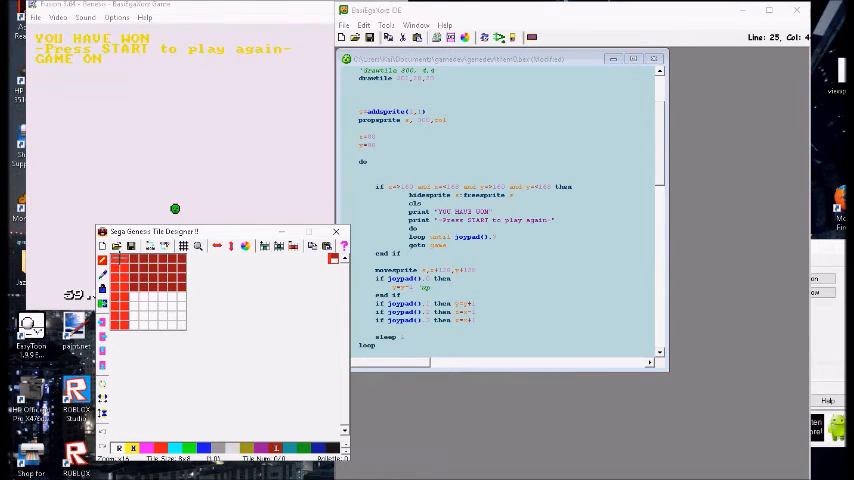
left_click(132, 264)
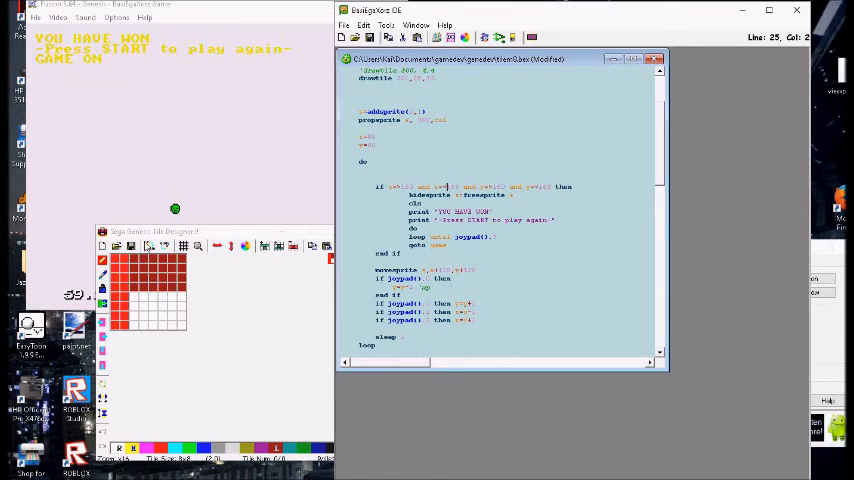
mouse_move(696, 208)
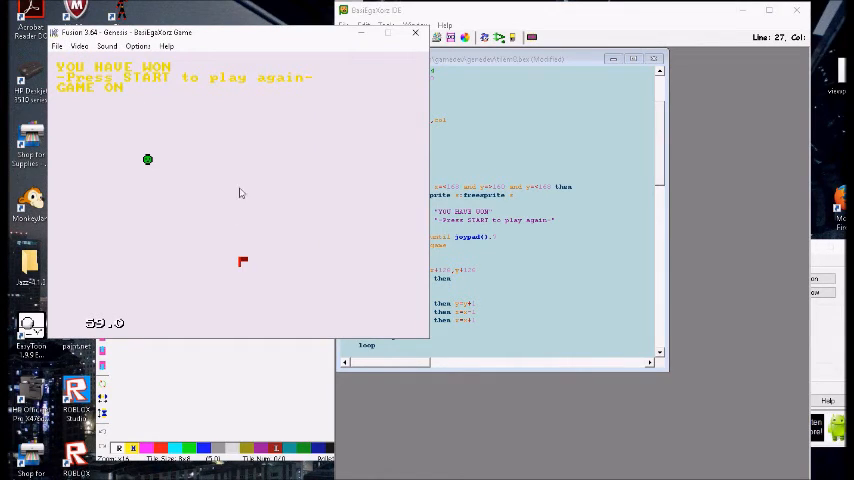
mouse_move(286, 334)
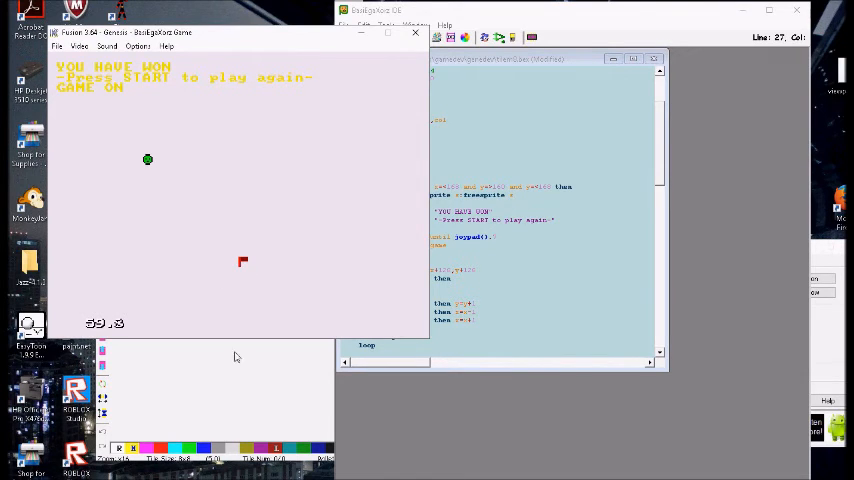
mouse_move(248, 240)
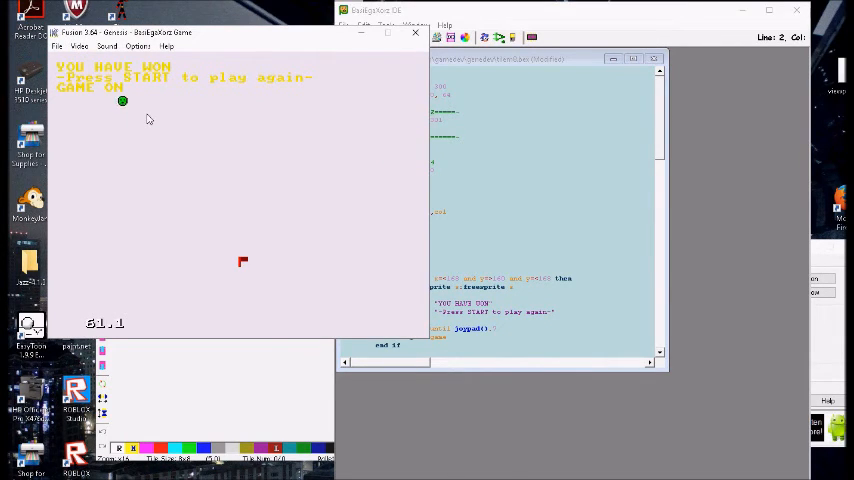
- Reload the Genesis ROM to restart the game, then return to the ROM History list
left_click(58, 46)
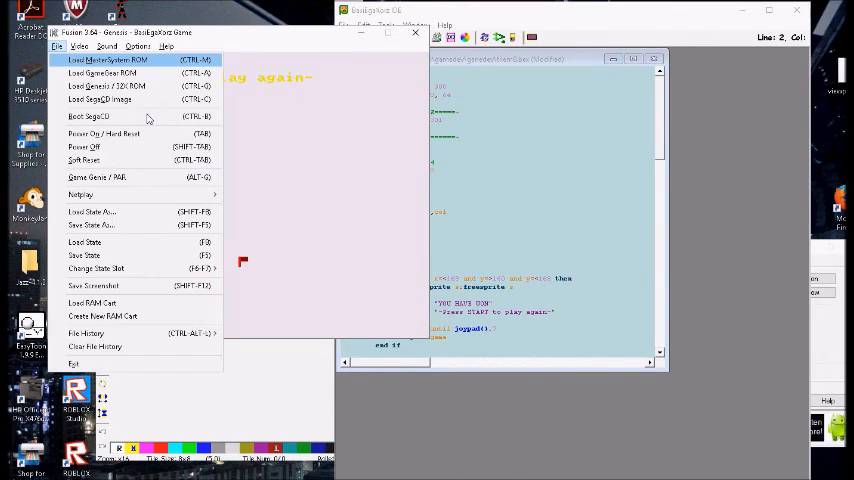
left_click(84, 160)
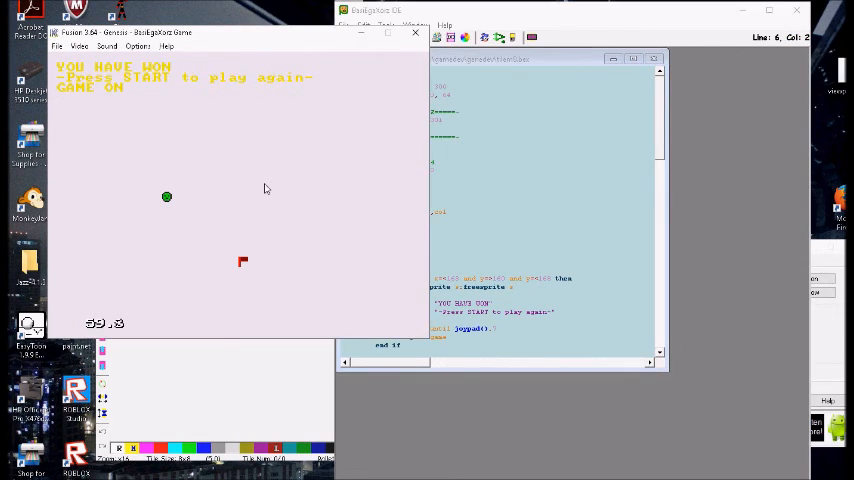
left_click(58, 46)
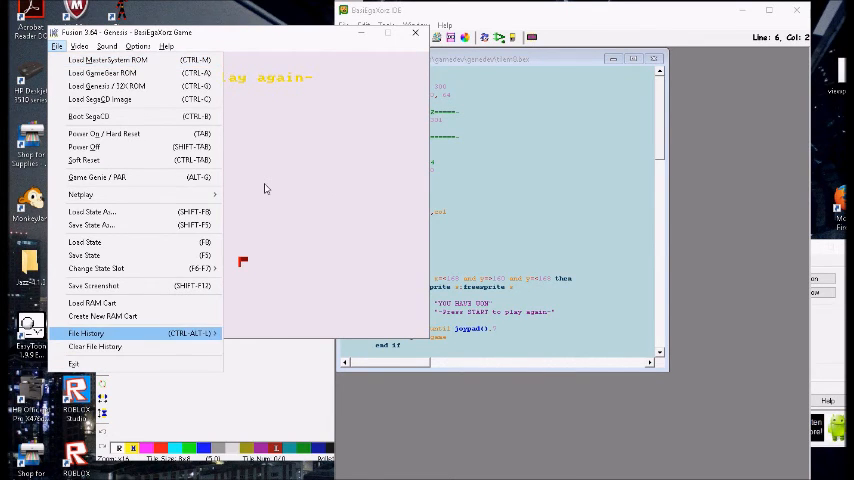